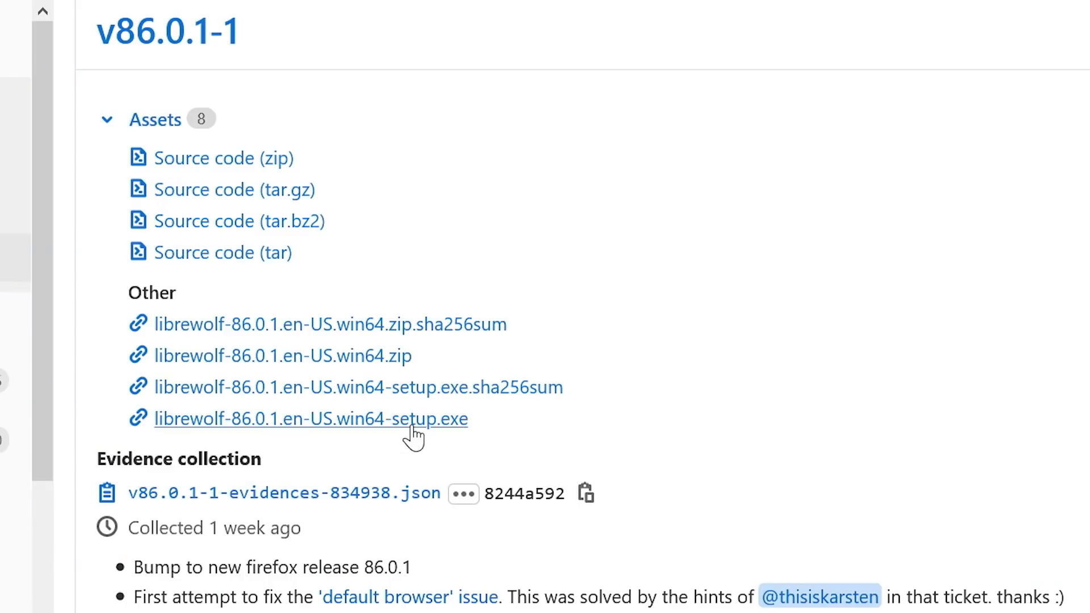
# Download librewolf-86.0.1.en-US.win64-setup.exe from the release assets and save it to disk
pyautogui.click(310, 420)
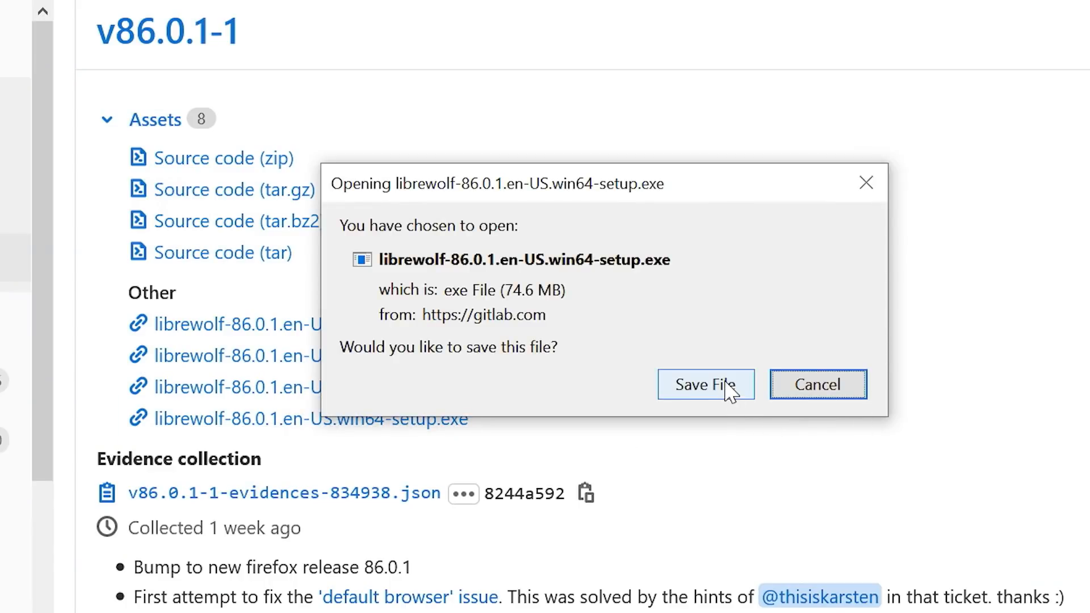
pyautogui.click(705, 384)
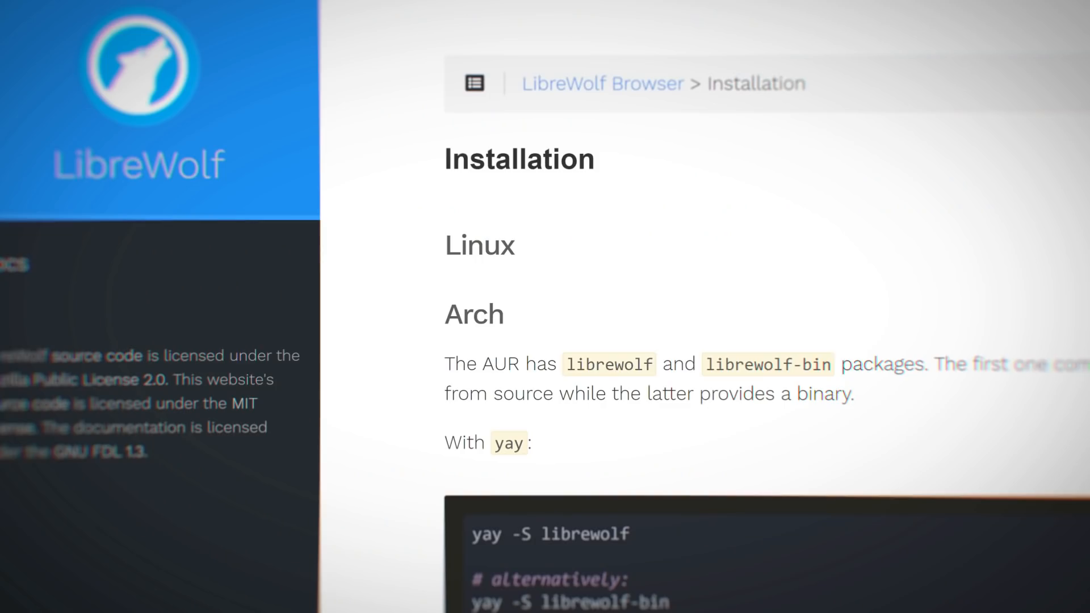
# Scroll through the Installation page covering the Arch Linux packages
pyautogui.scroll(-3)
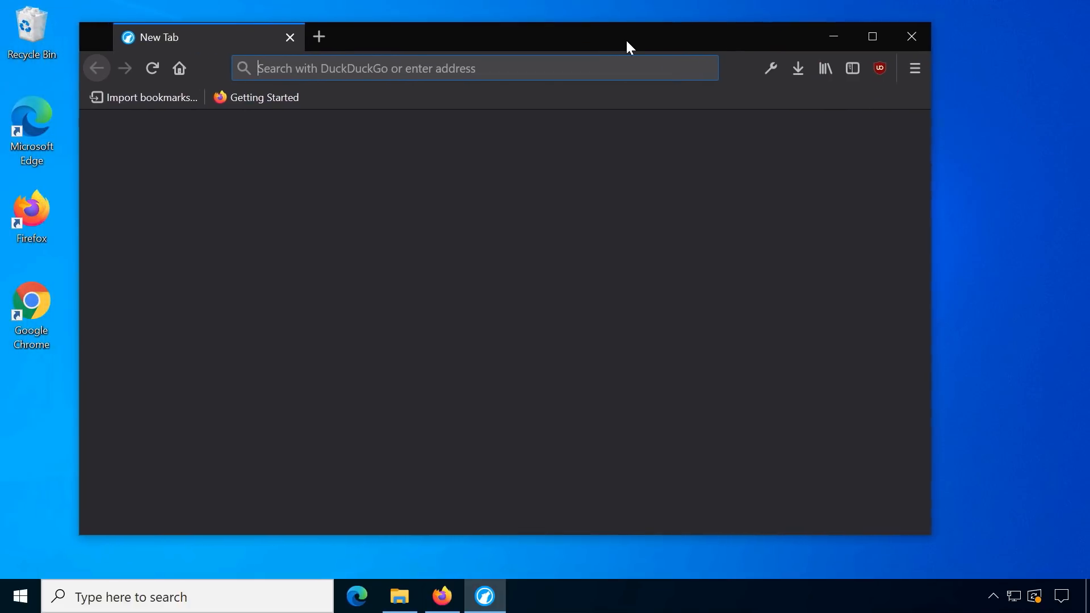
# Show the Default Search Engine choices: Wikipedia, Searx, StartPage, Qwant and MetaGer
pyautogui.click(811, 297)
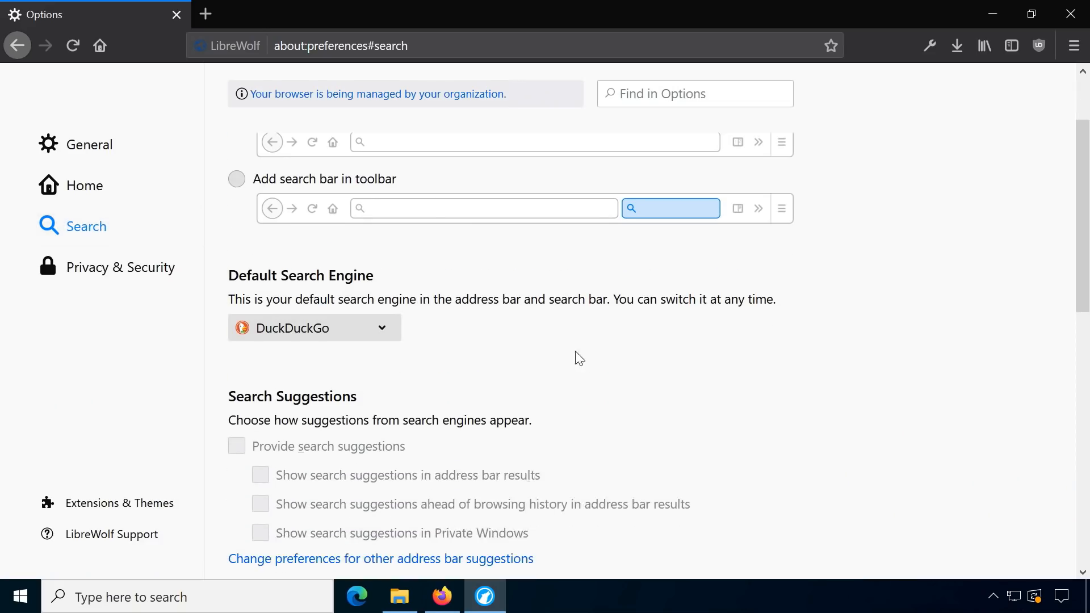
pyautogui.click(313, 327)
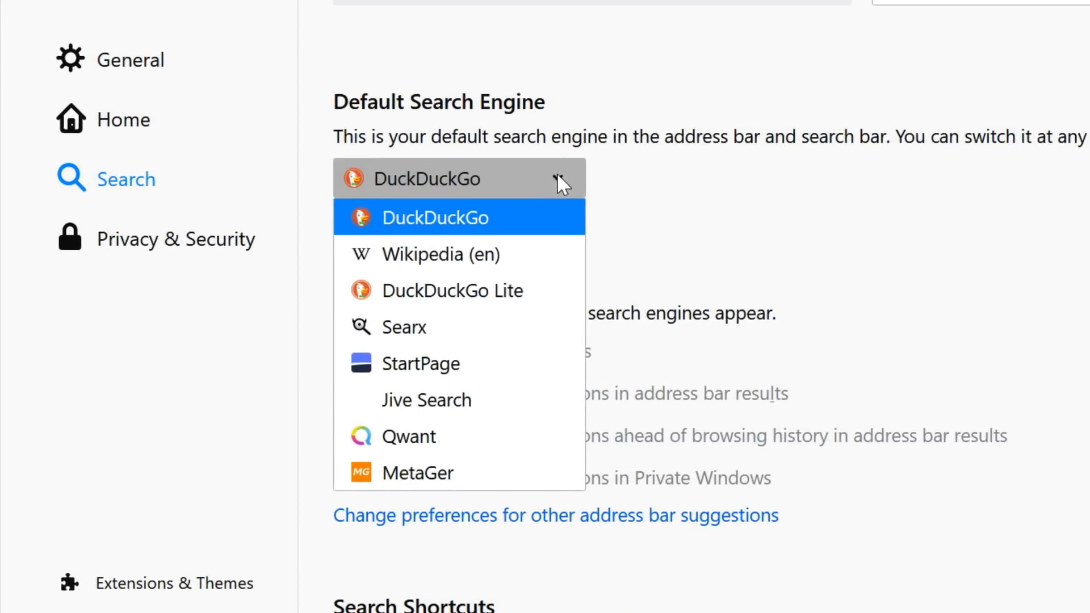
pyautogui.moveTo(559, 482)
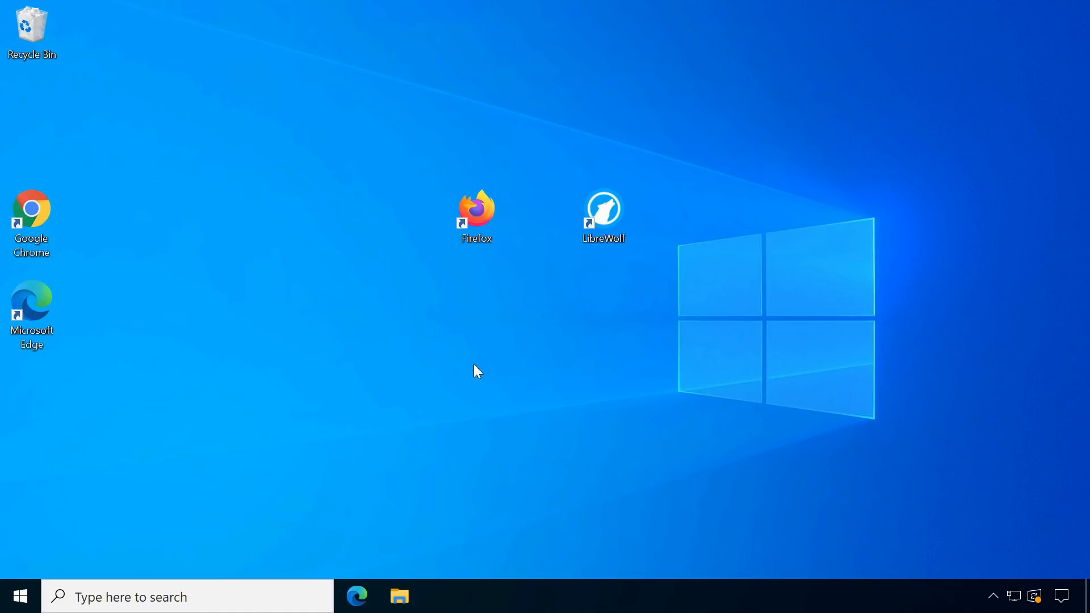
# Launch LibreWolf from its desktop shortcut
pyautogui.doubleClick(476, 210)
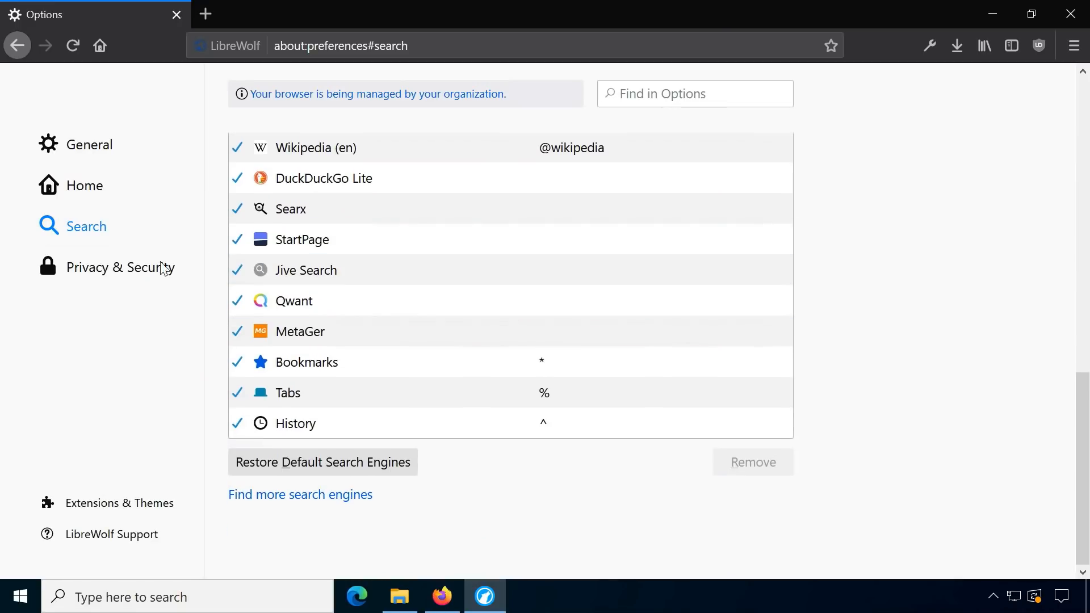
# Browse Privacy & Security from Enhanced Tracking Protection down to HTTPS-Only Mode
pyautogui.click(121, 267)
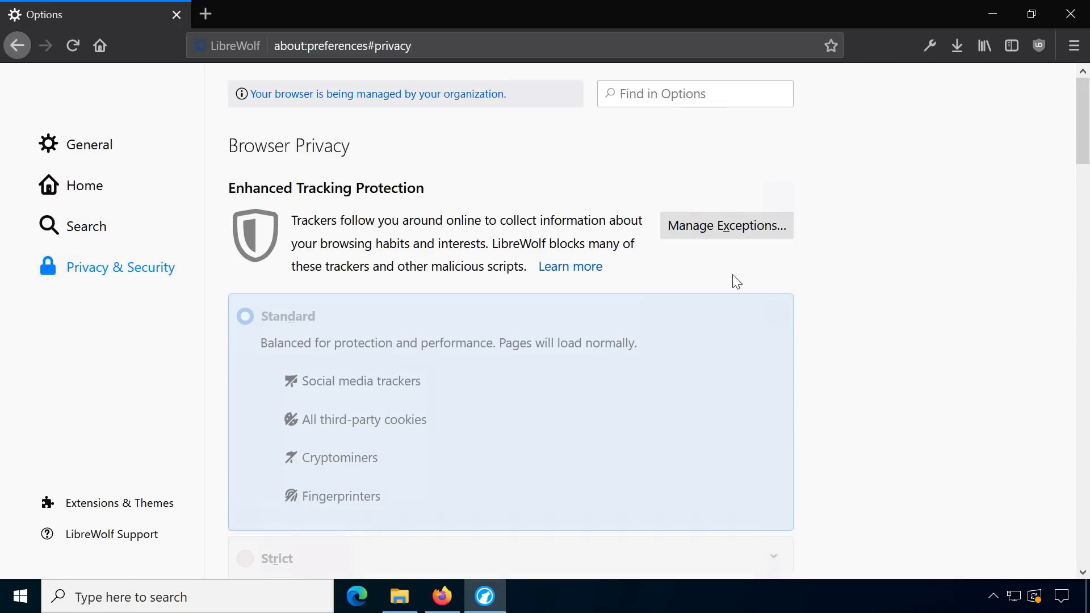
pyautogui.scroll(-3)
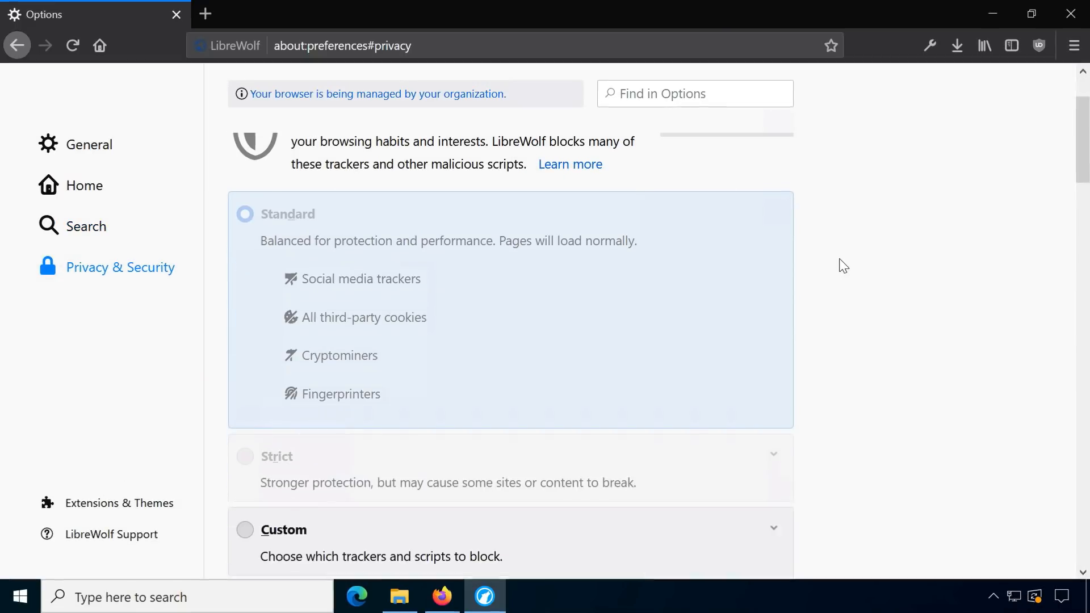
pyautogui.scroll(-3)
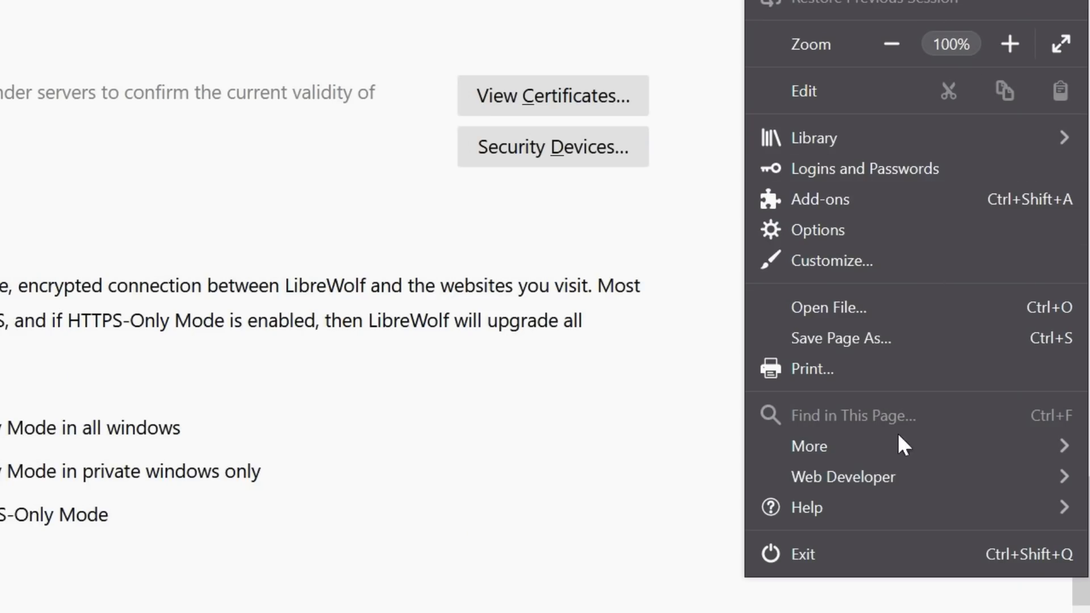
# Reach the add-ons manager via the Help menu, showing uBlock Origin 1.33.2 enabled
pyautogui.click(809, 507)
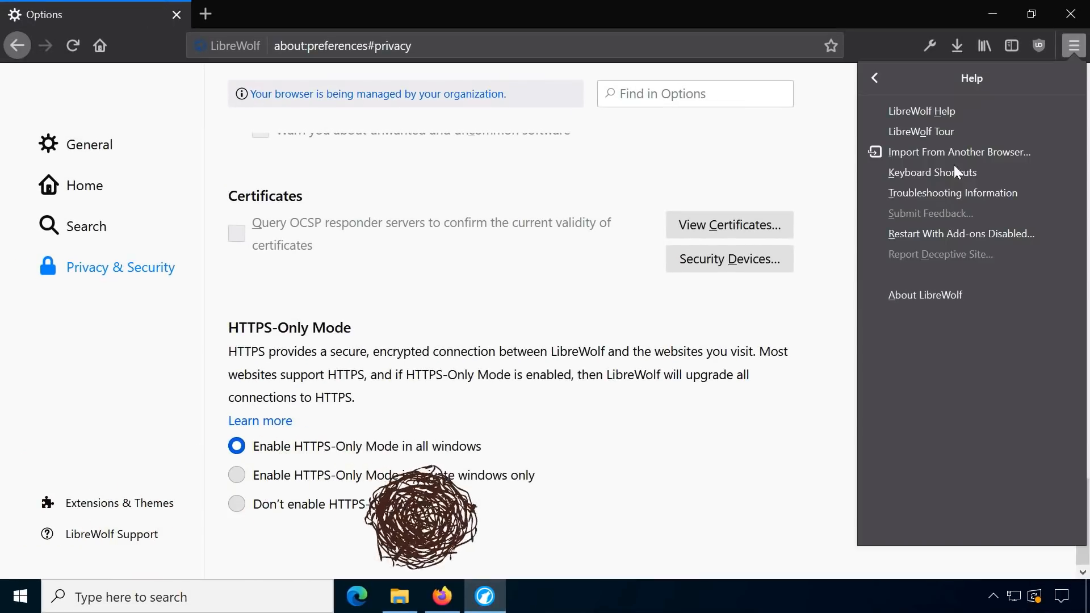
pyautogui.click(922, 111)
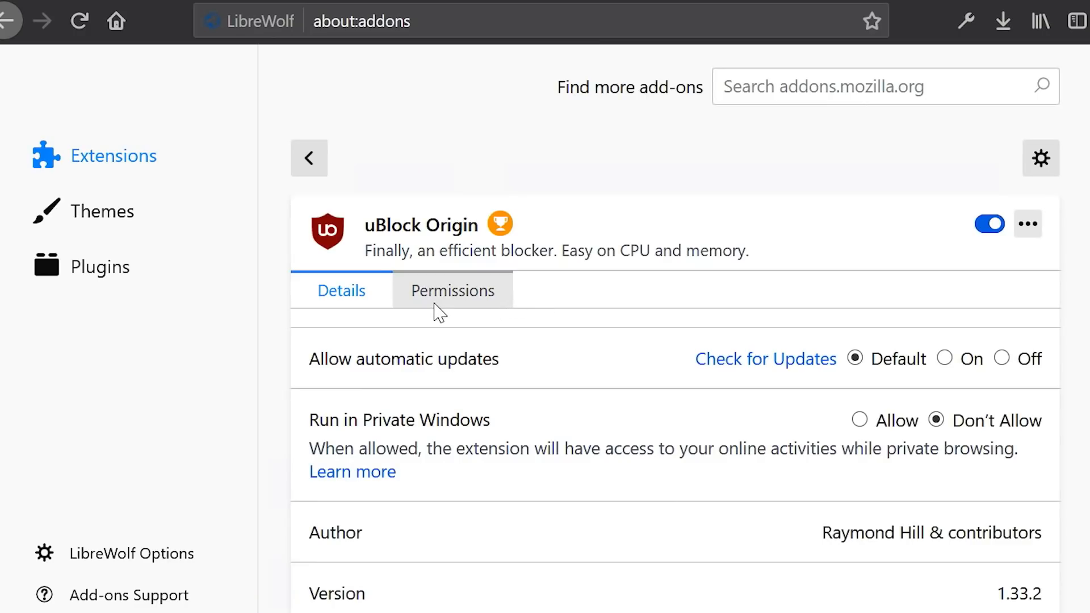
# Show uBlock Origin's permissions: all website data, privacy settings, tabs and navigation
pyautogui.click(452, 291)
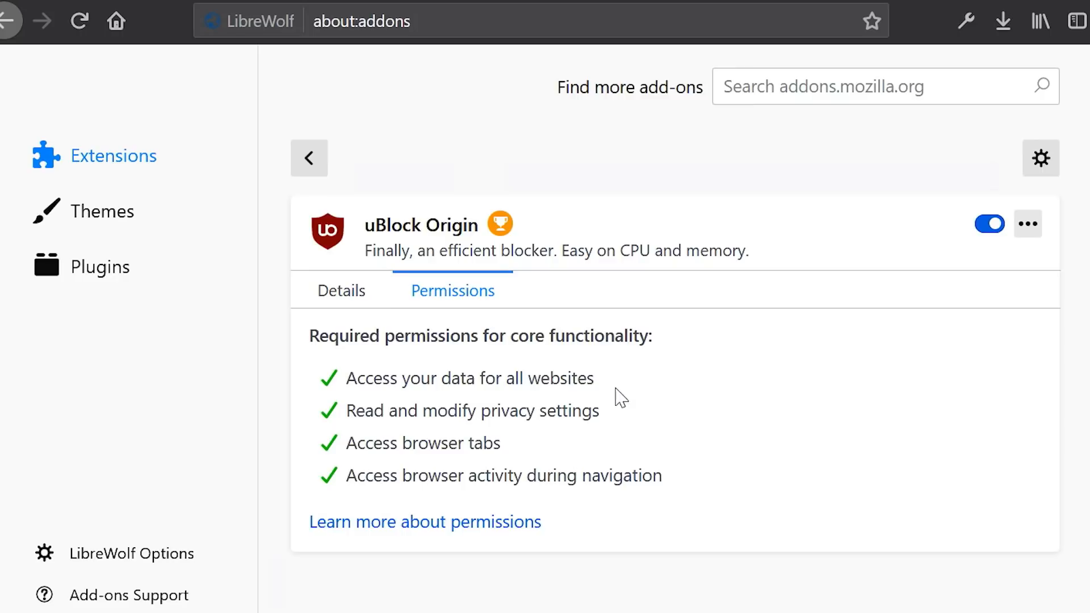
pyautogui.moveTo(540, 479)
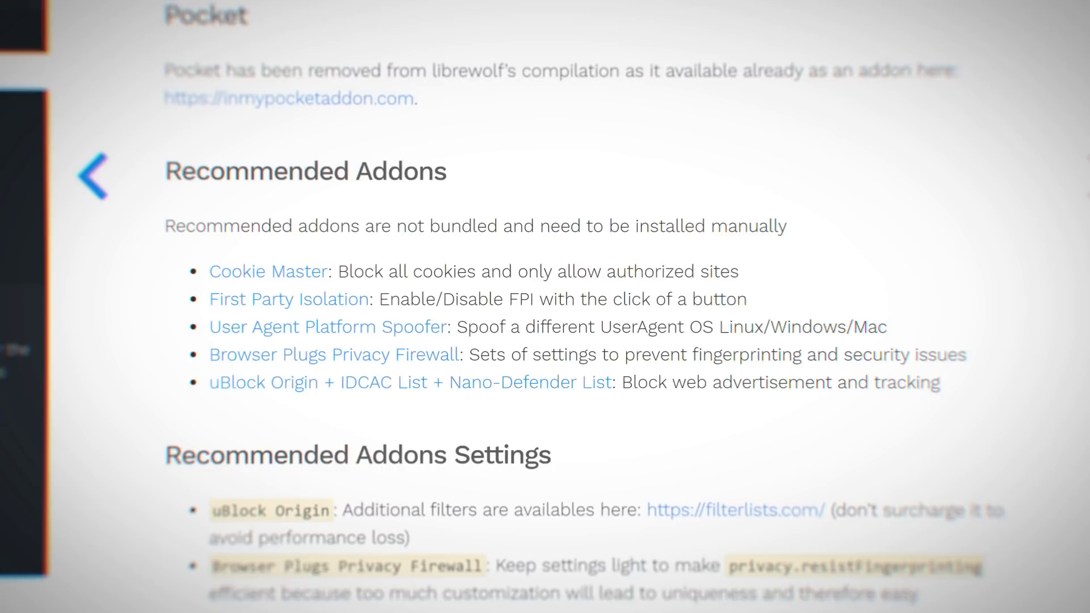
# Scroll from Recommended Addons down to the Privacy addons list
pyautogui.scroll(-3)
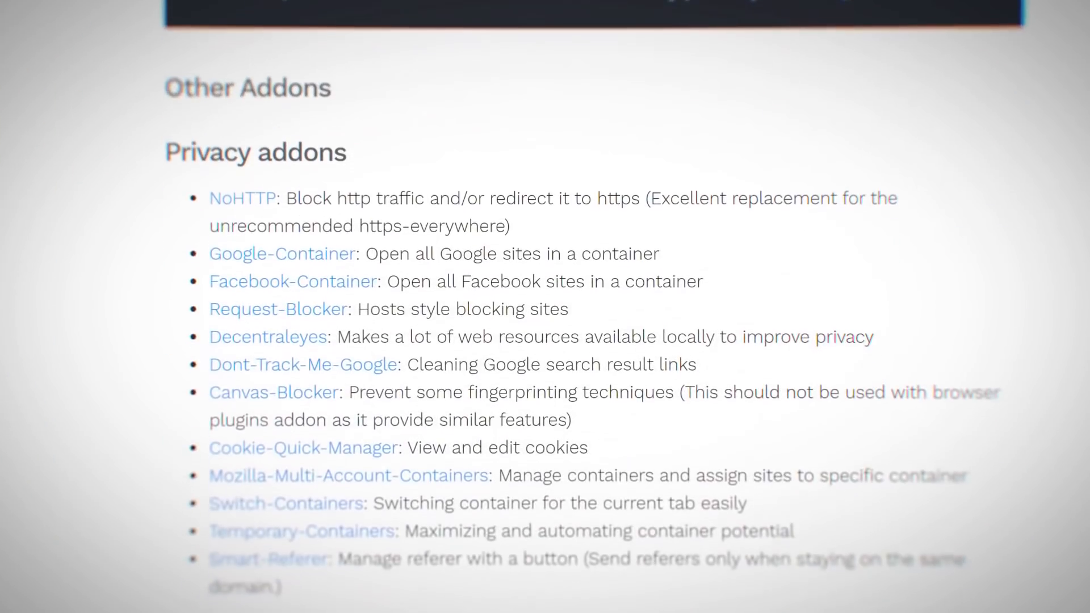
pyautogui.scroll(-3)
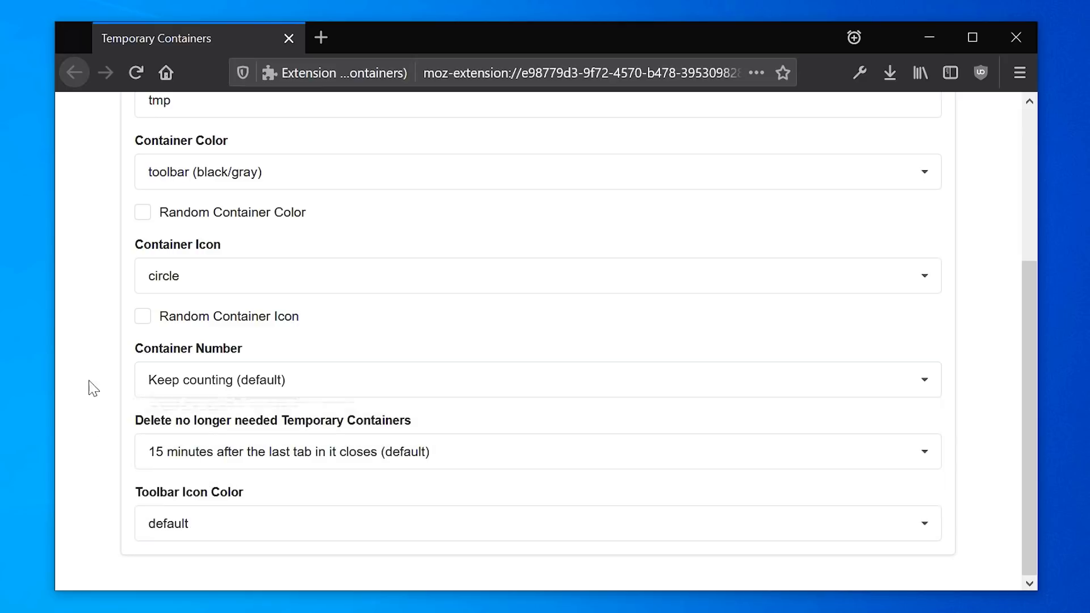
# Review Temporary Containers options, including deleting unused containers after 15 minutes
pyautogui.click(287, 135)
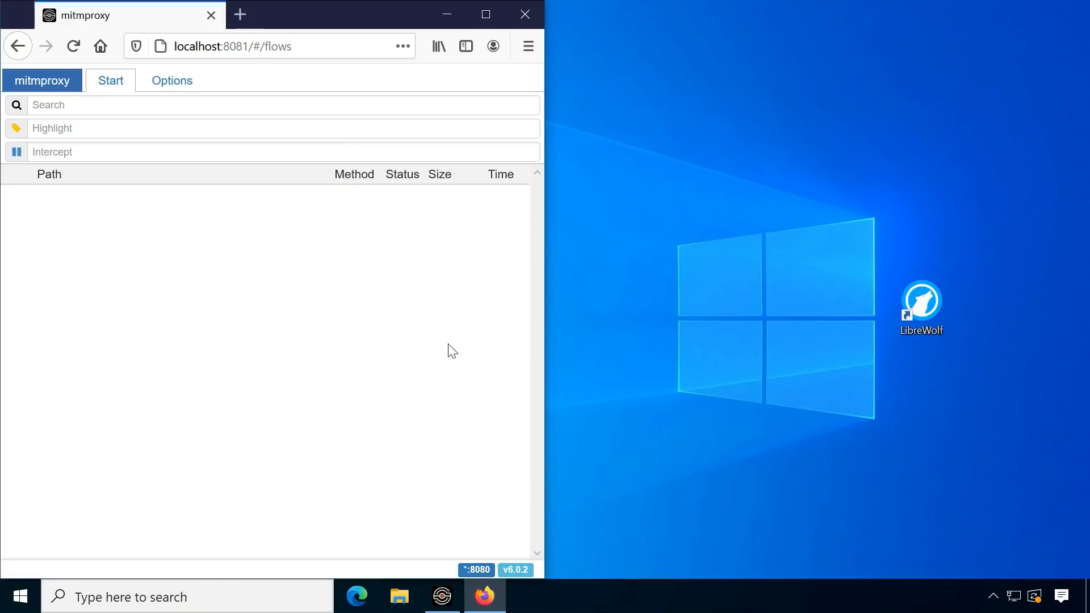
# Launch LibreWolf then Firefox, capturing Firefox's detectportal, snippets and push requests
pyautogui.doubleClick(921, 302)
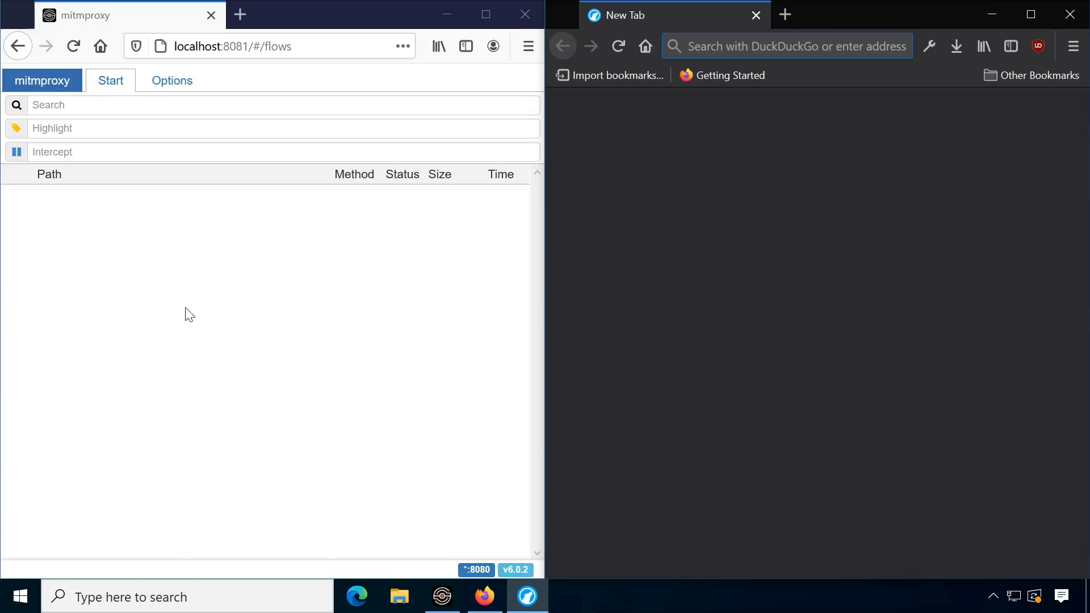
pyautogui.moveTo(425, 346)
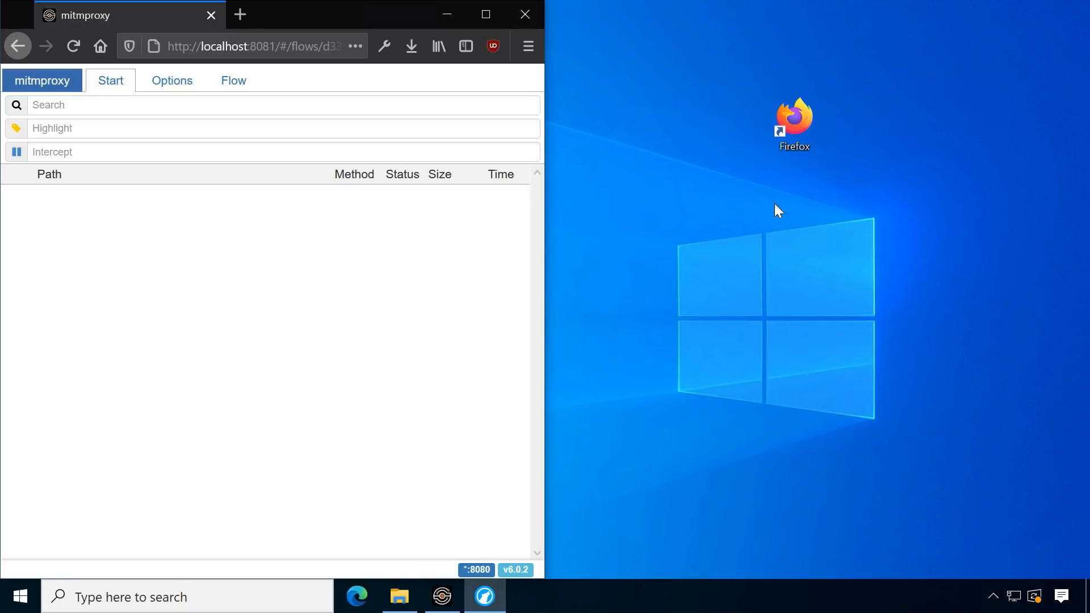
pyautogui.doubleClick(795, 120)
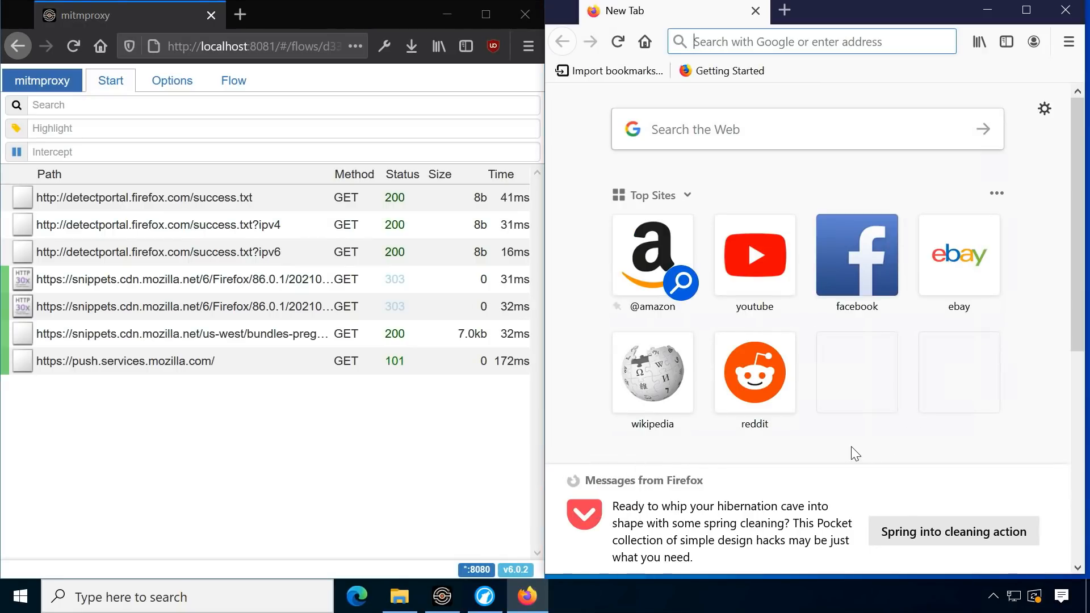
pyautogui.moveTo(407, 474)
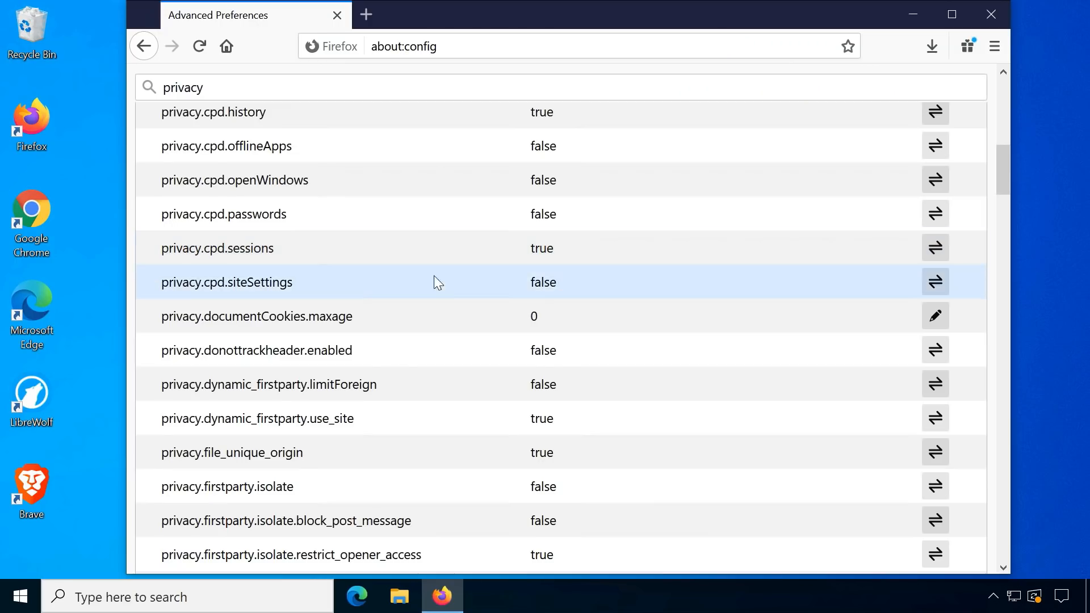
# Set privacy.donottrackheader.enabled to true in Firefox's about:config
pyautogui.scroll(-3)
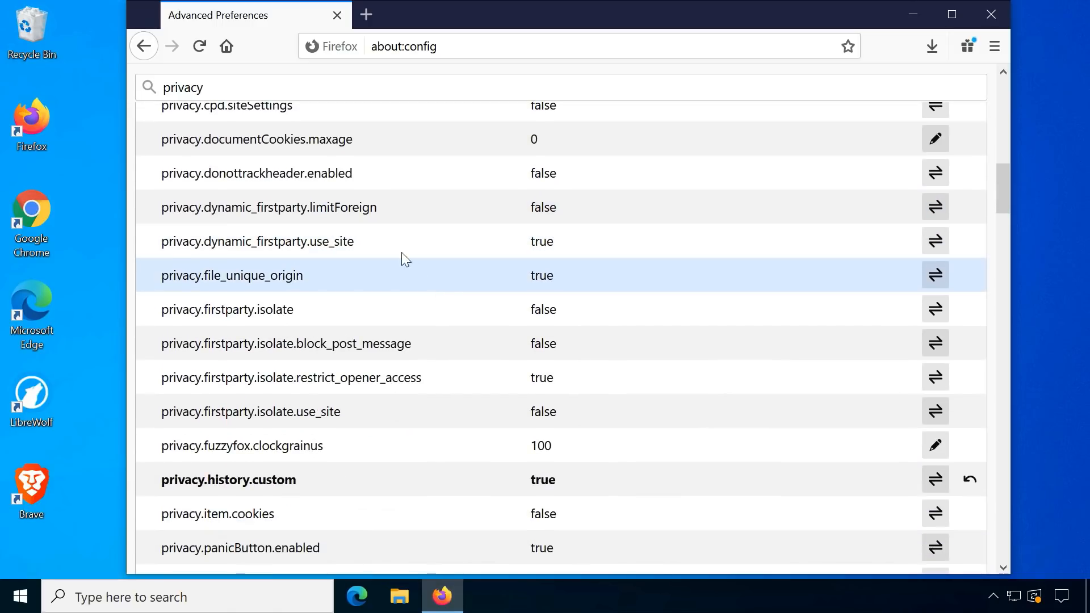
pyautogui.click(935, 173)
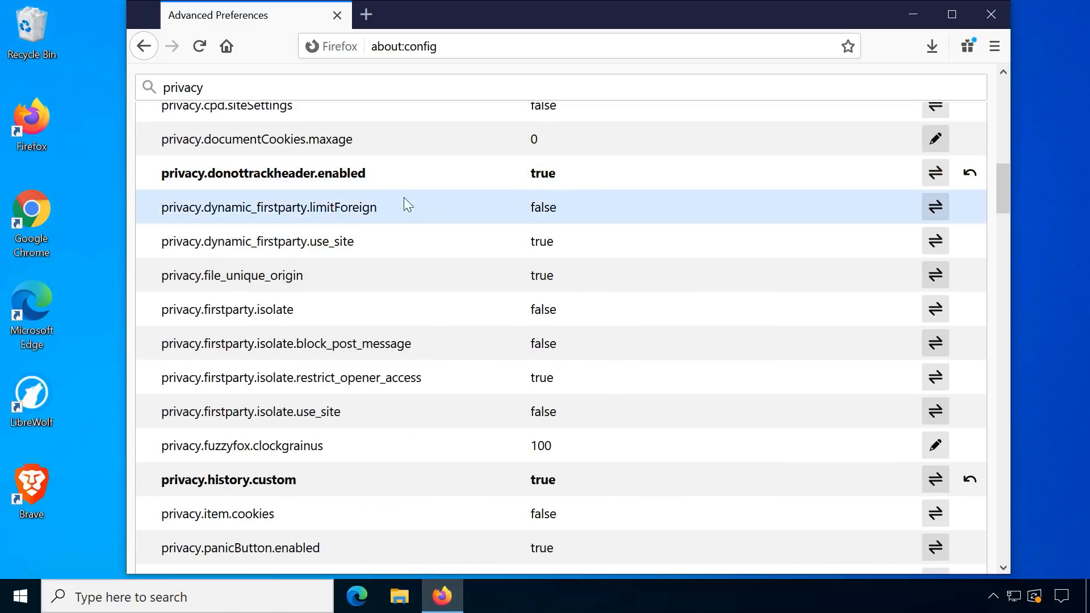